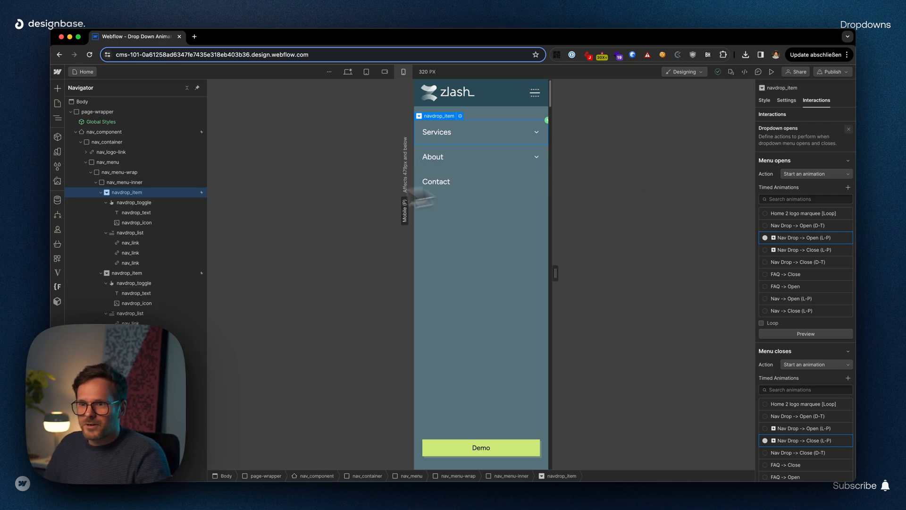
Show the navdrop_item's general Settings so its Close Delay can be edited
click(787, 100)
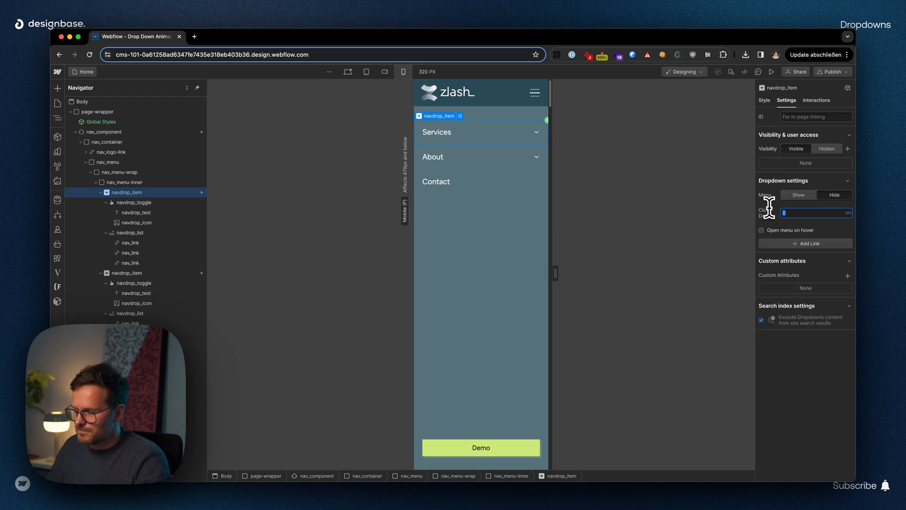
text(400)
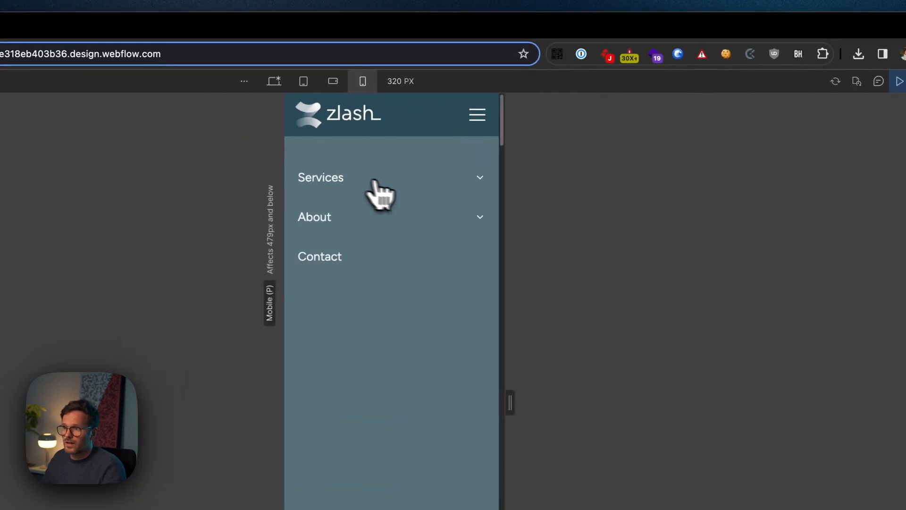
Expand the Services dropdown in preview, revealing Kick Start Programm, Financial Accelerator and Link 3
click(323, 178)
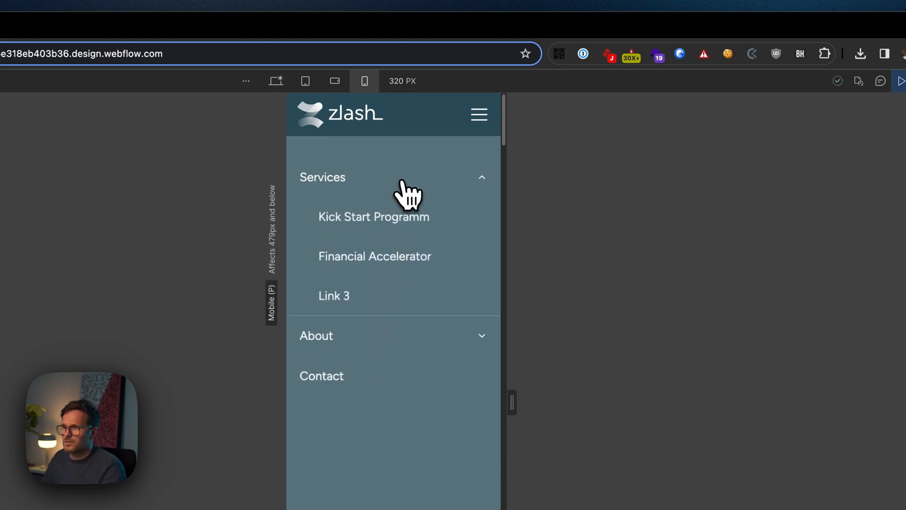